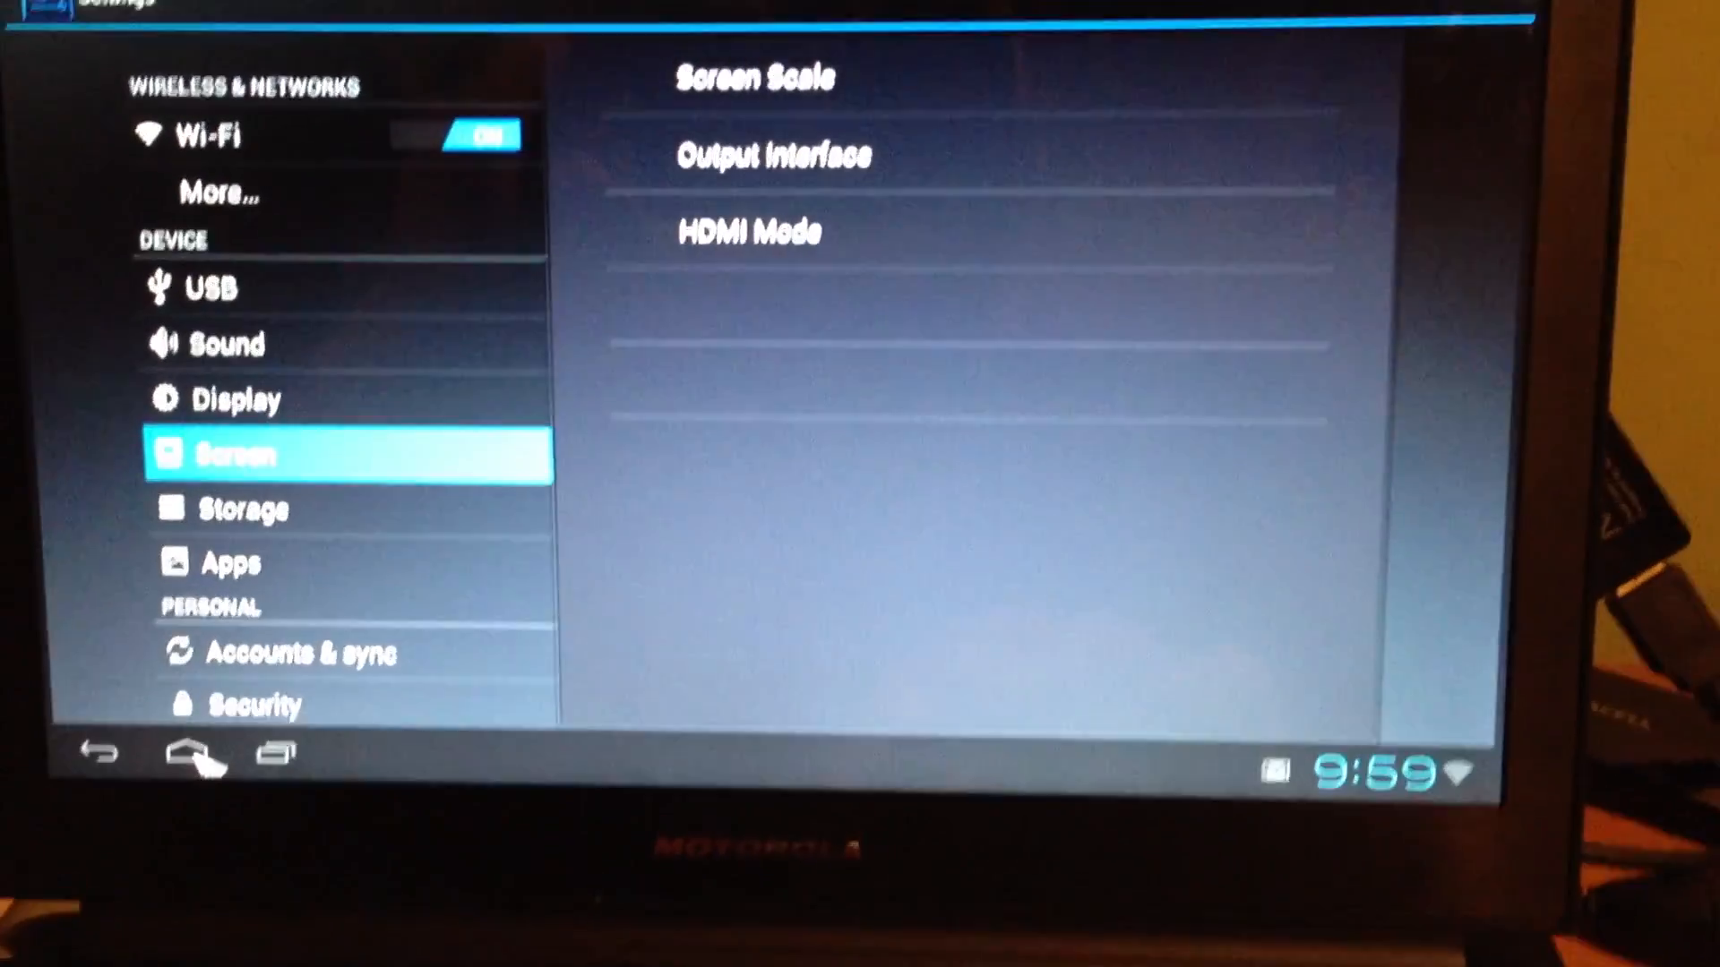
Return to the home screen and launch Gmail to its inbox.
{"action": "left_click", "coordinate": [194, 753]}
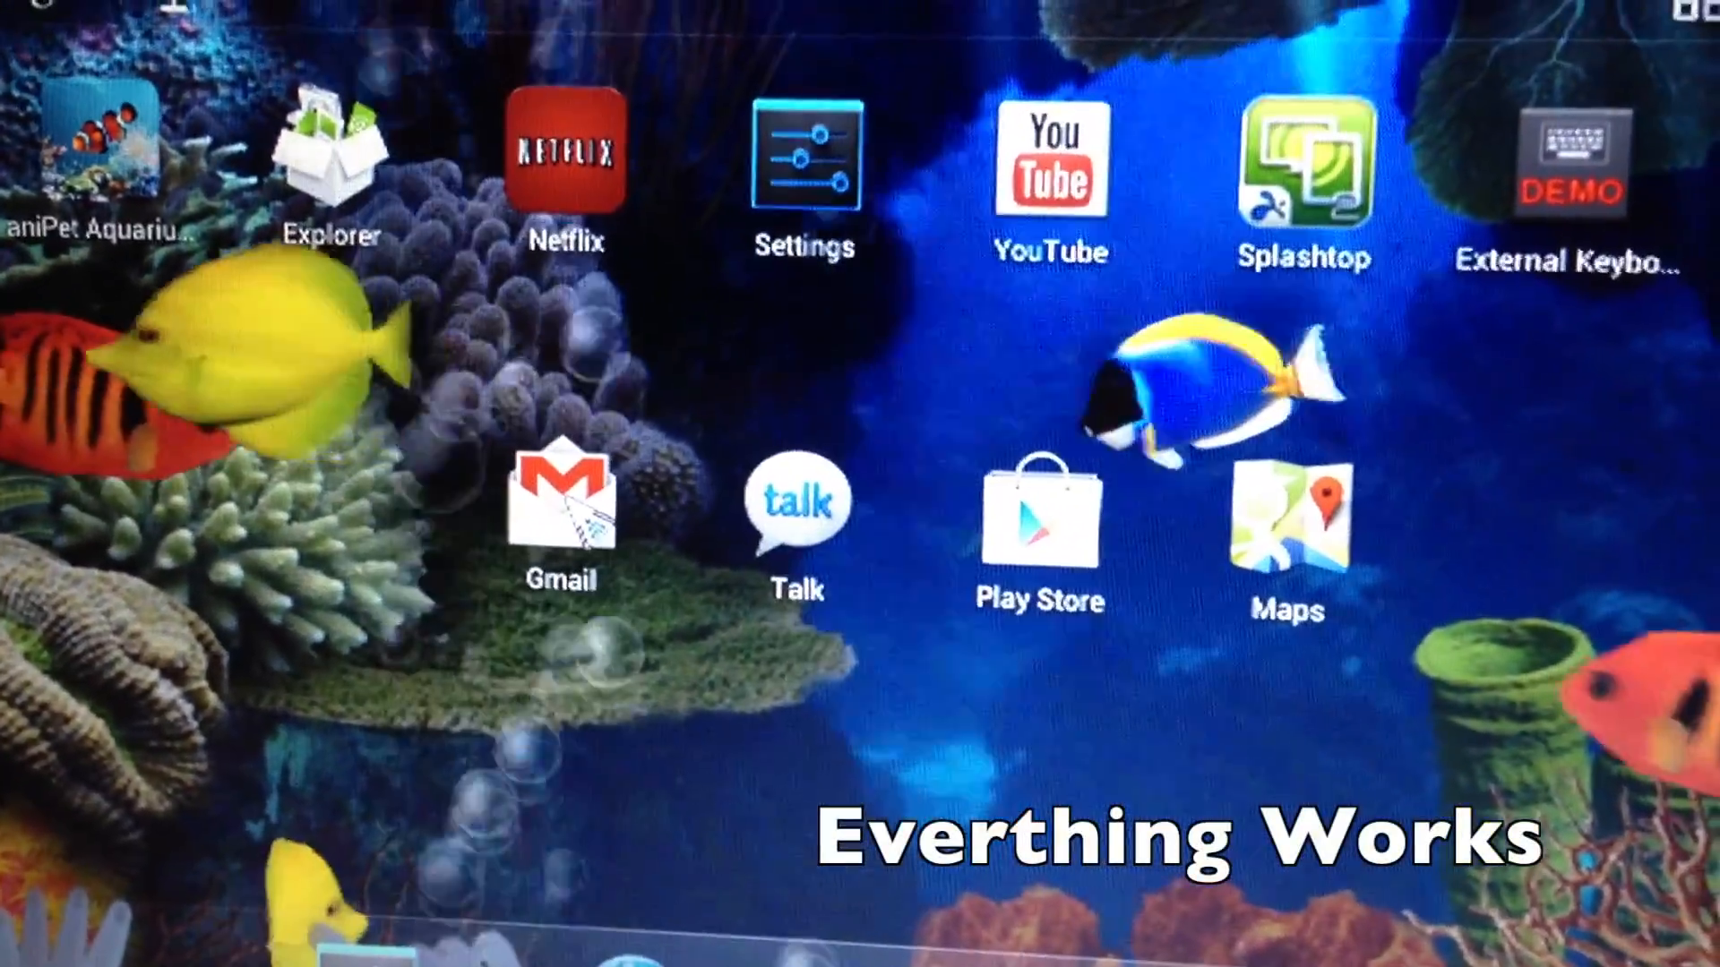
{"action": "left_click", "coordinate": [562, 504]}
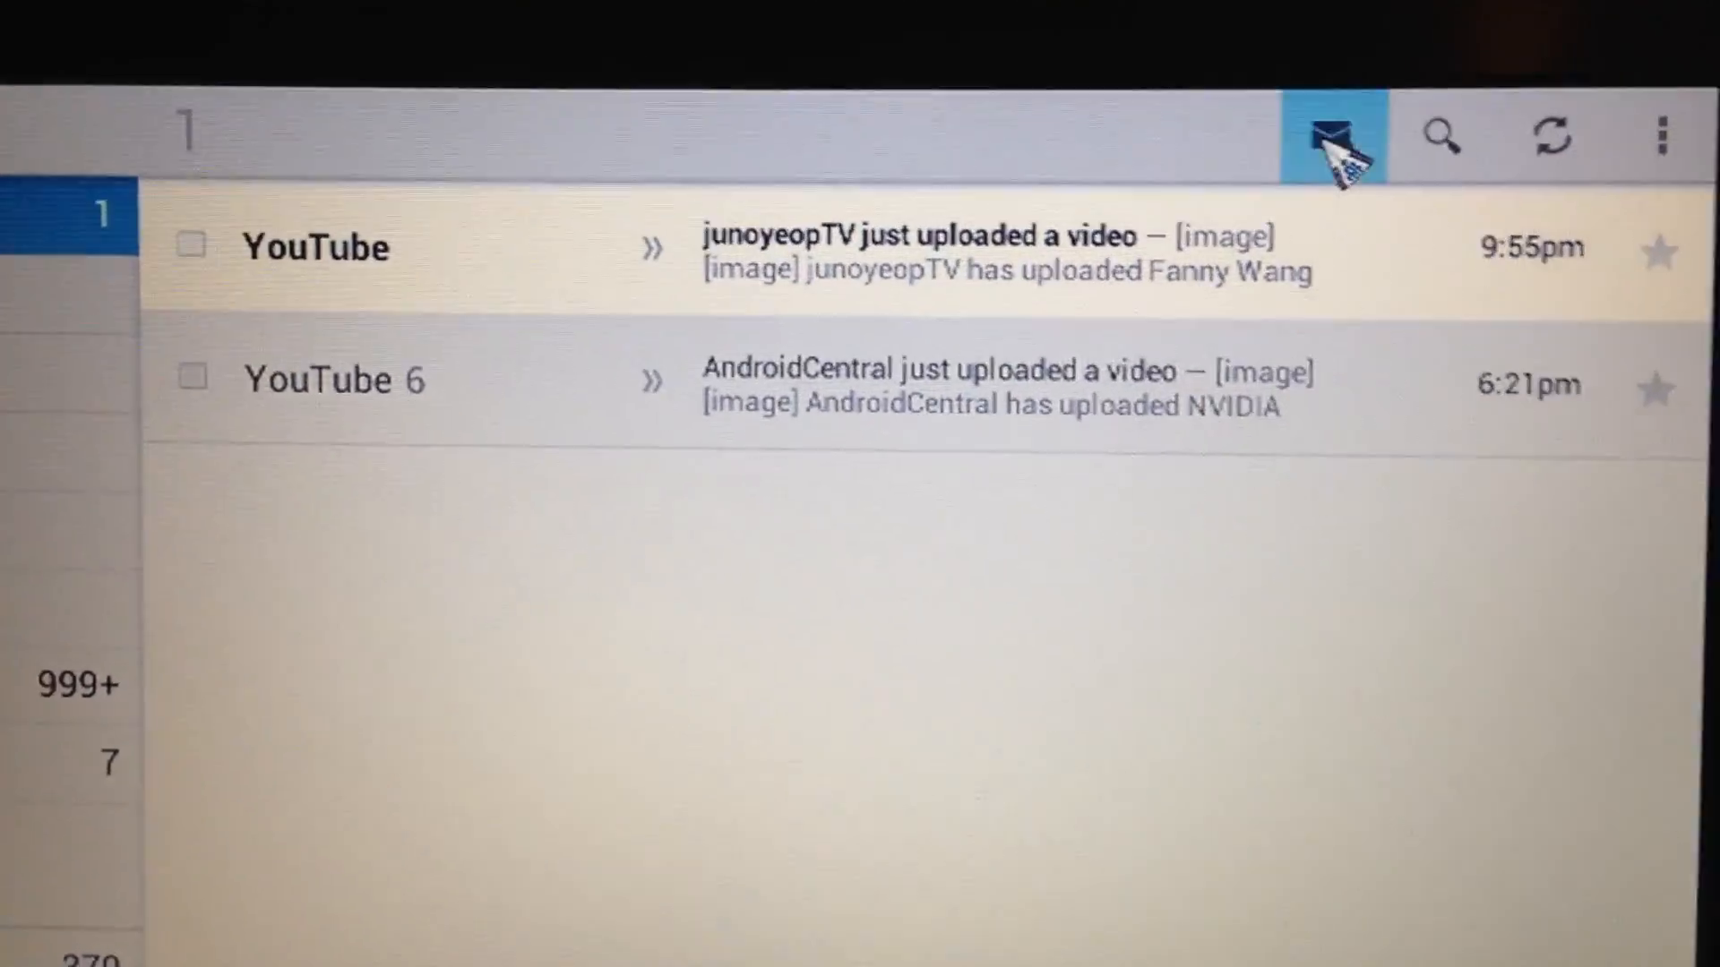
Start a new message and enter the test text 'kjfkjjflhjg' in the recipient field.
{"action": "left_click", "coordinate": [1330, 136]}
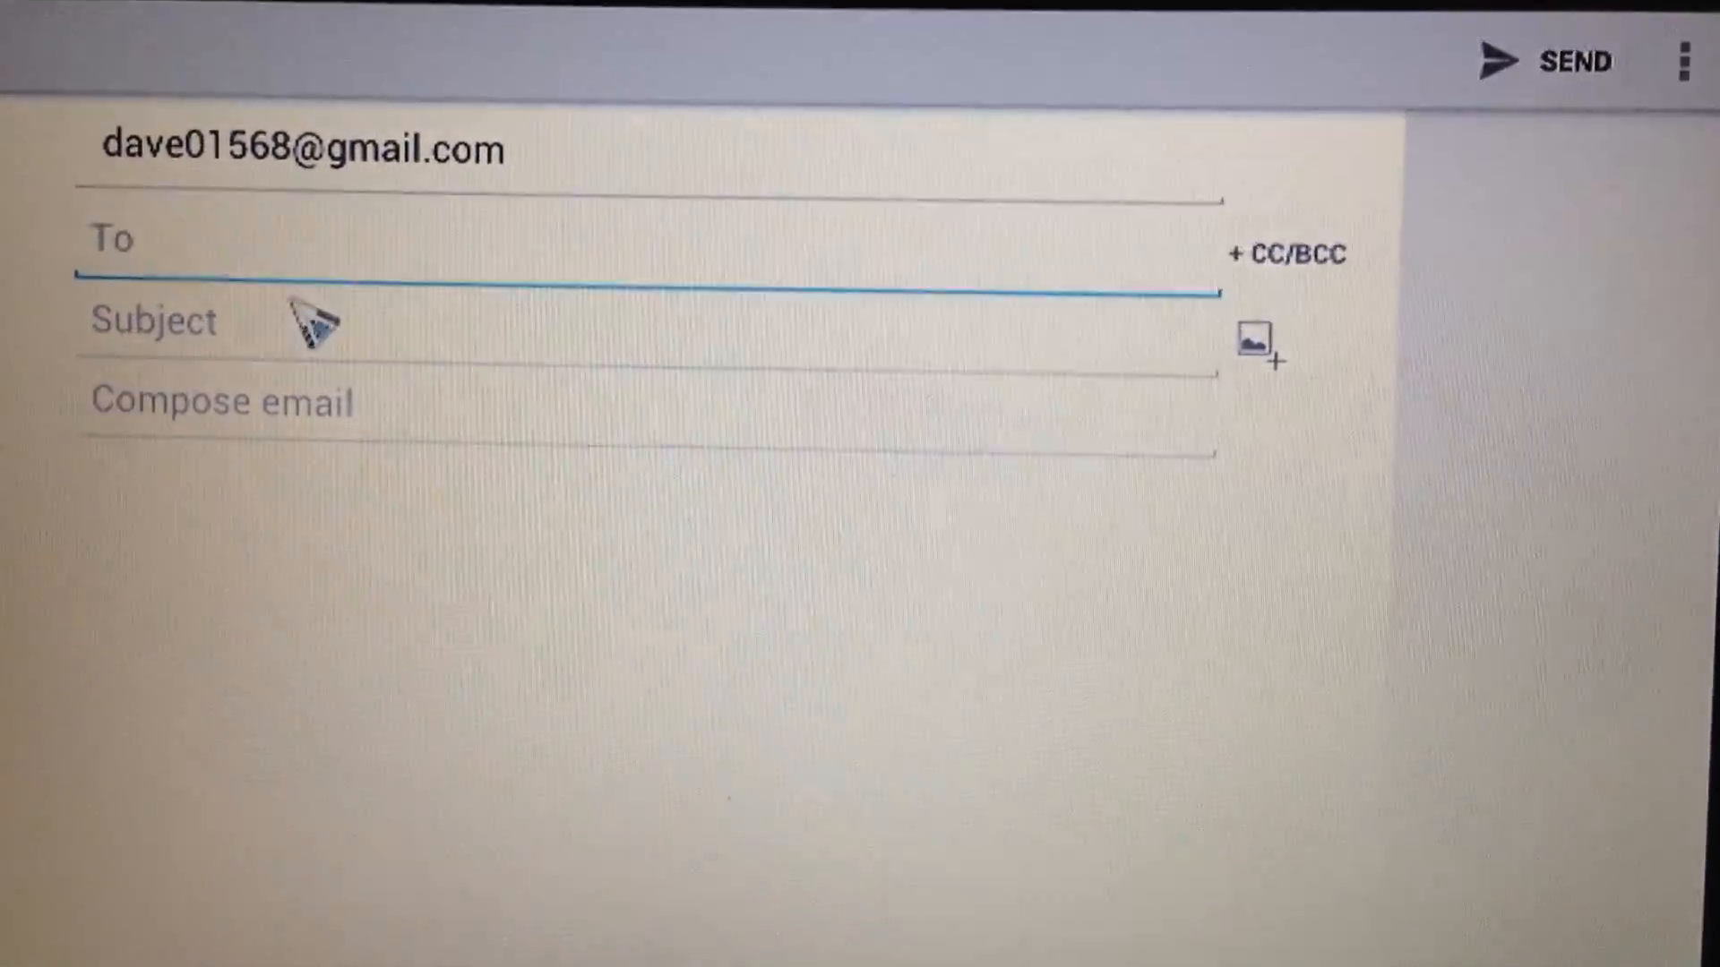
{"action": "type", "text": "kjfkjjflhjg"}
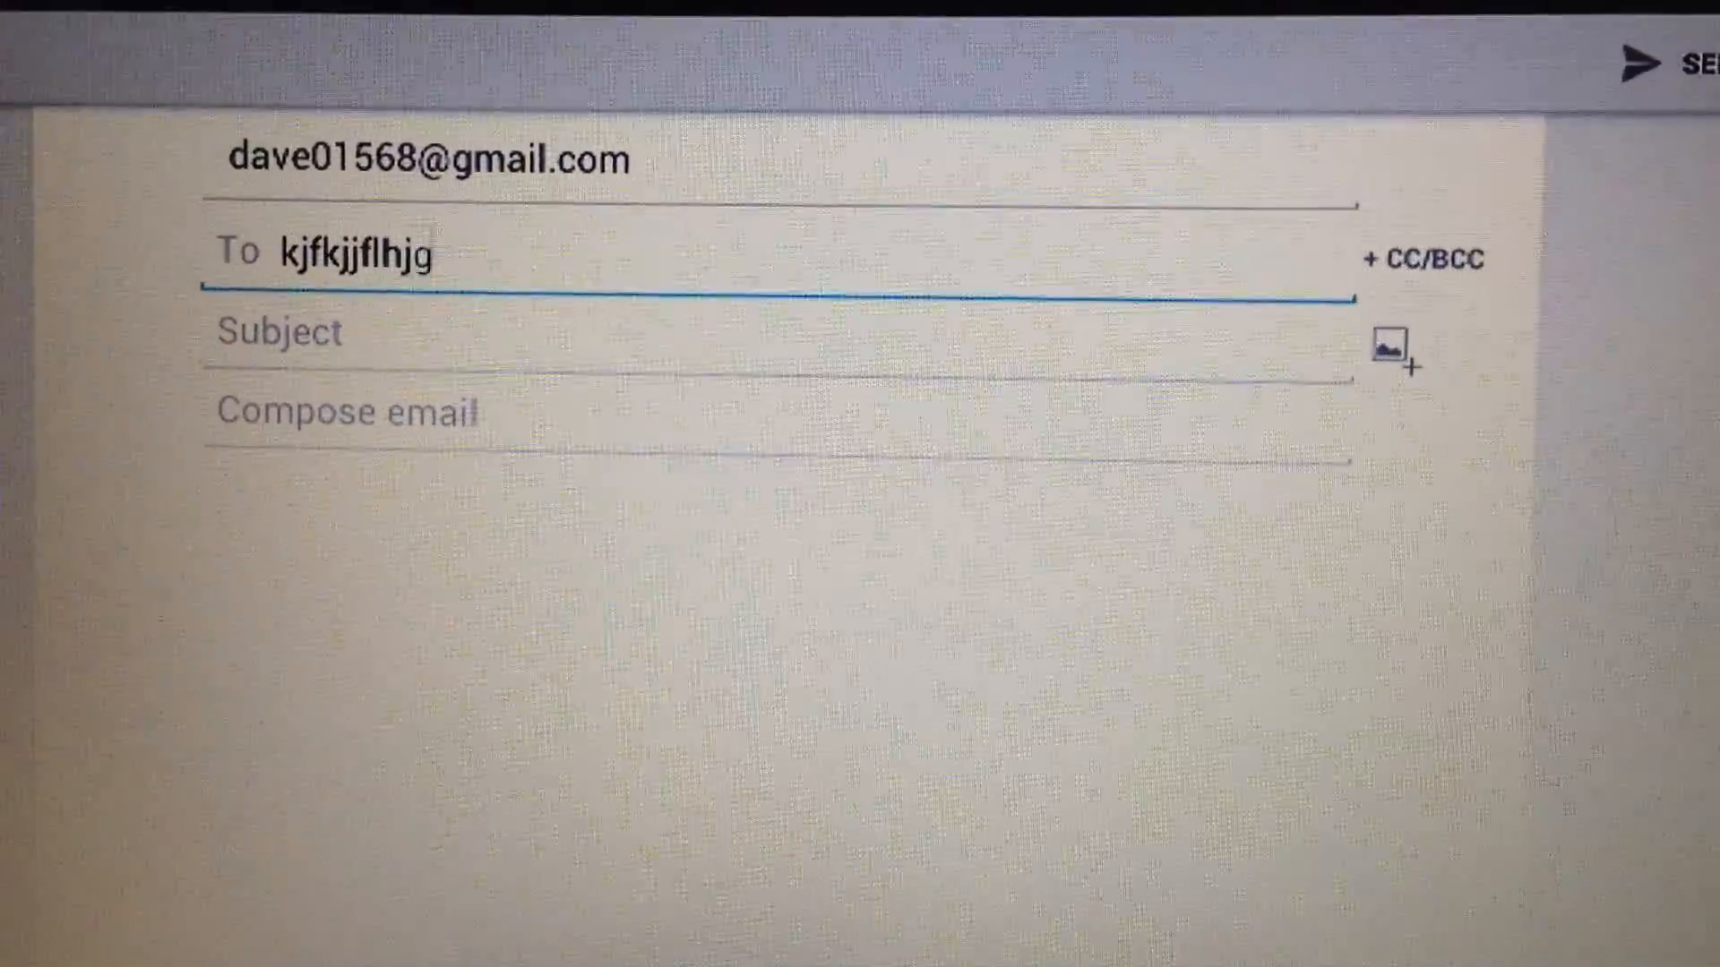